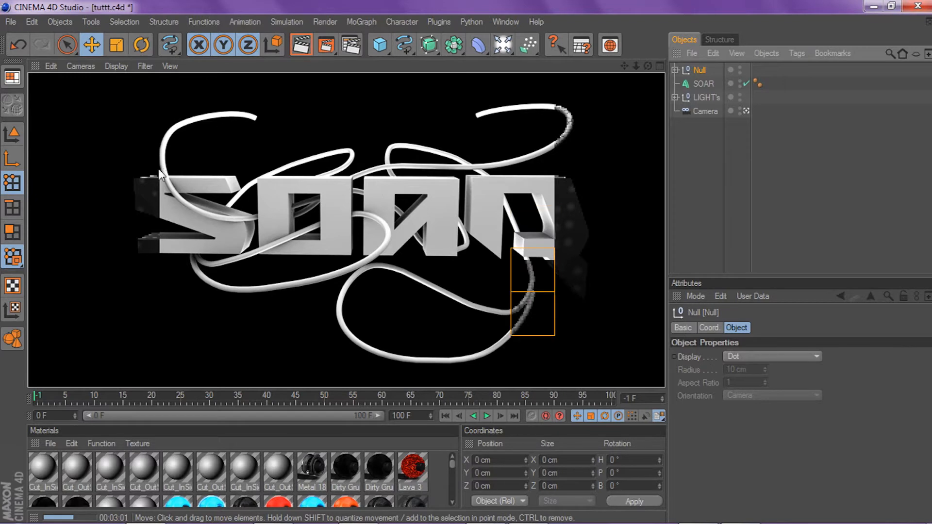
mouse_move(224, 287)
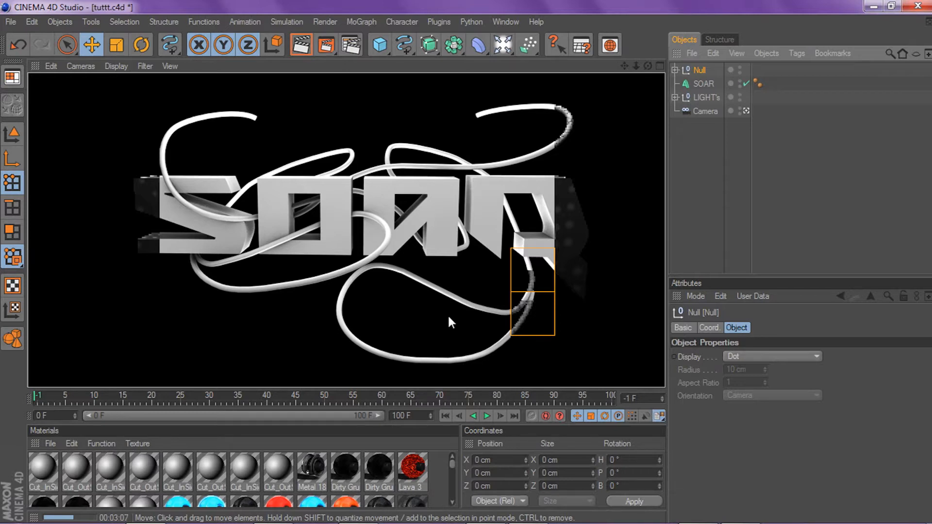
mouse_move(642, 98)
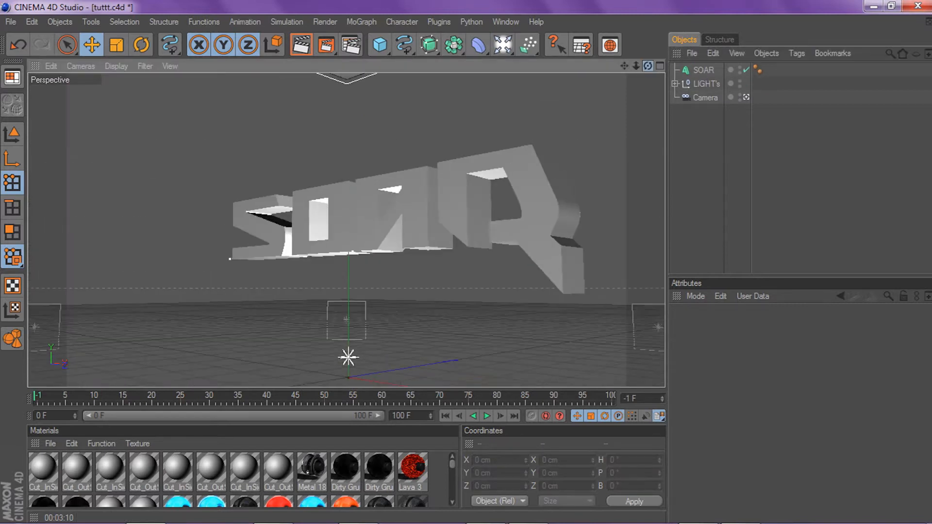
- Add a Circle spline and a Sweep NURBS object to the scene from the toolbar palettes
click(403, 45)
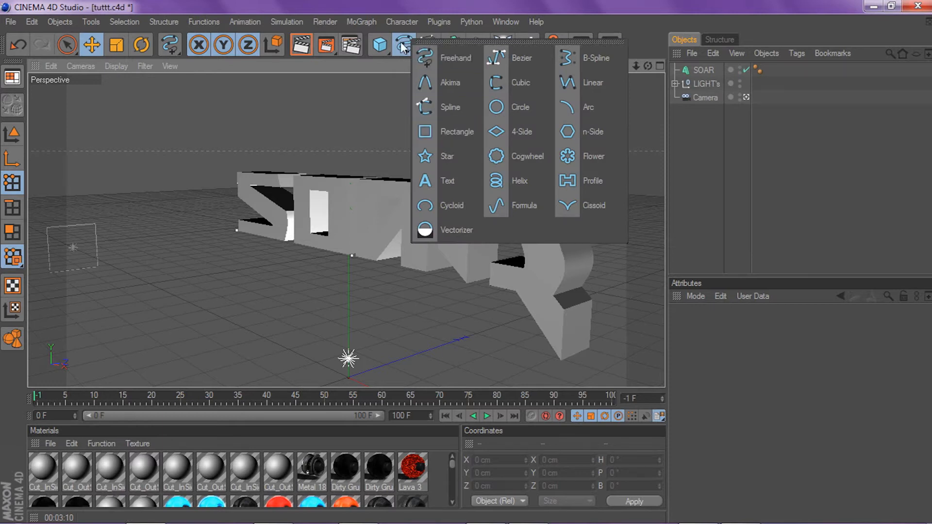
click(496, 107)
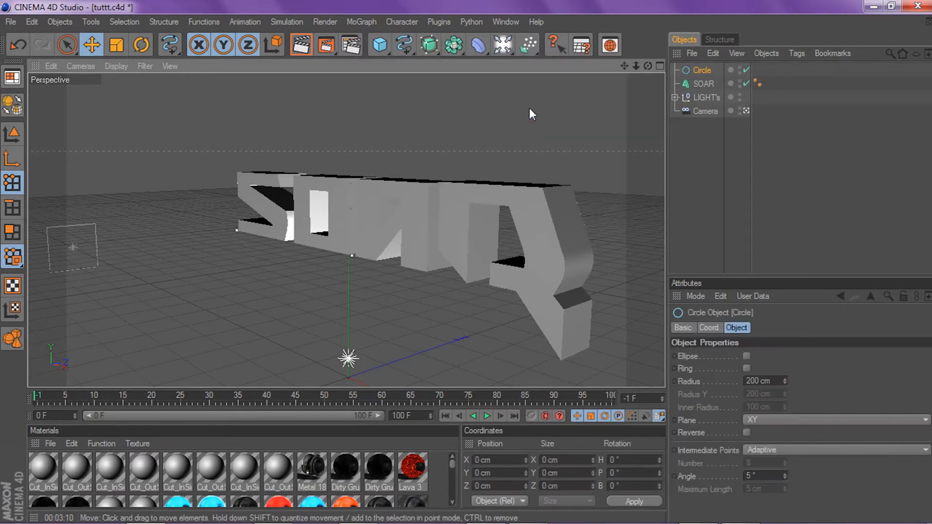
click(429, 45)
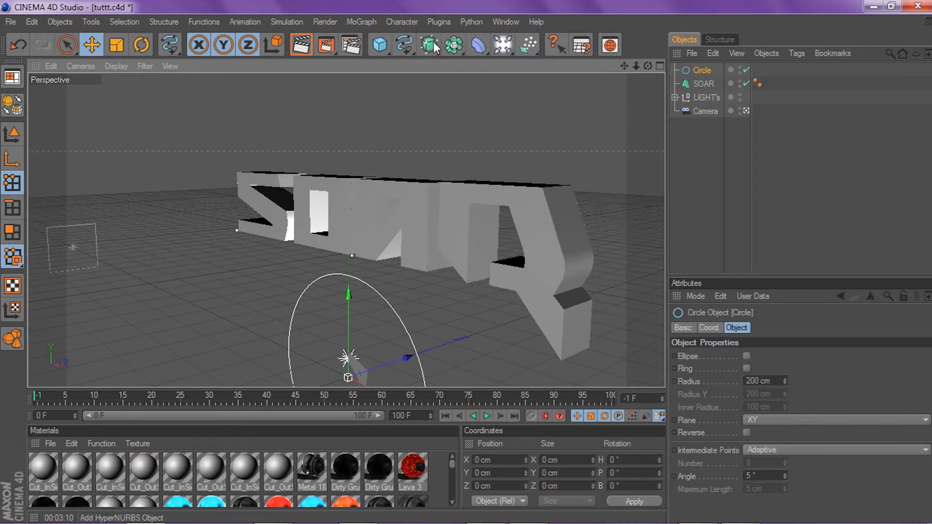
click(428, 44)
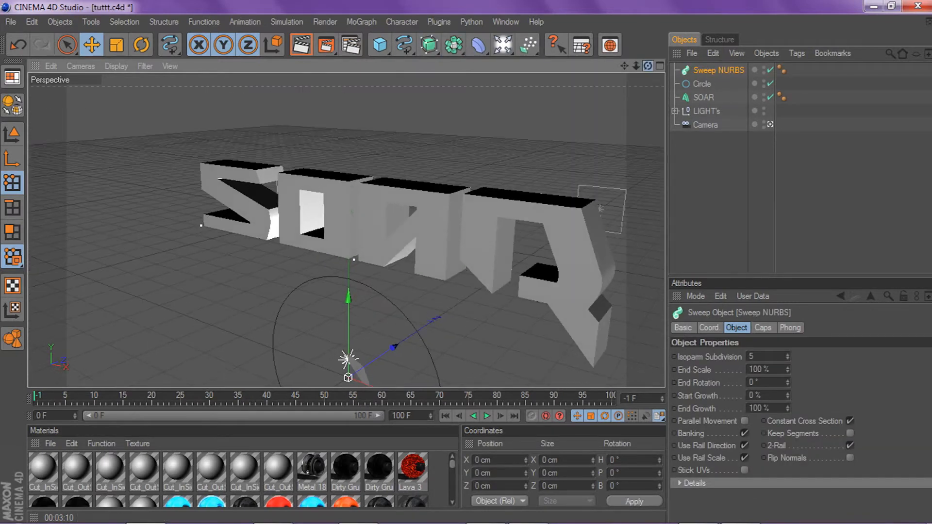
click(404, 45)
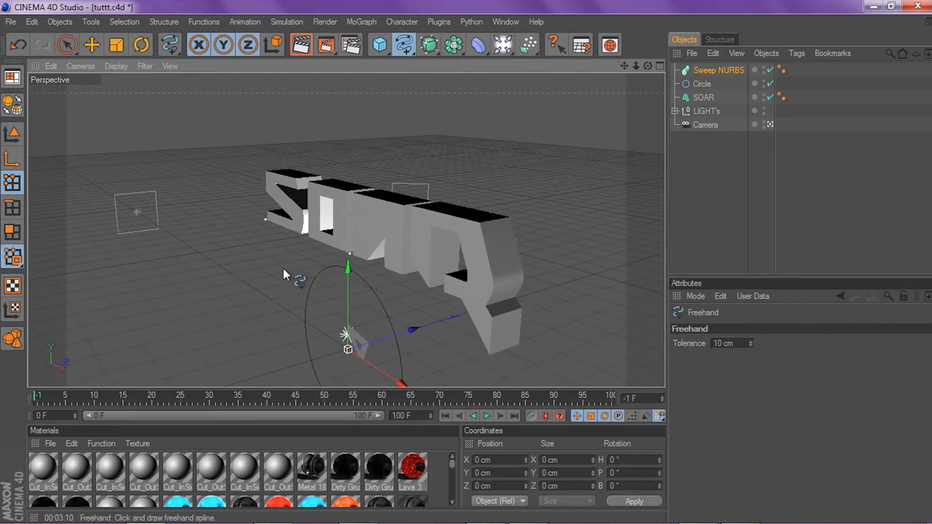
mouse_move(250, 123)
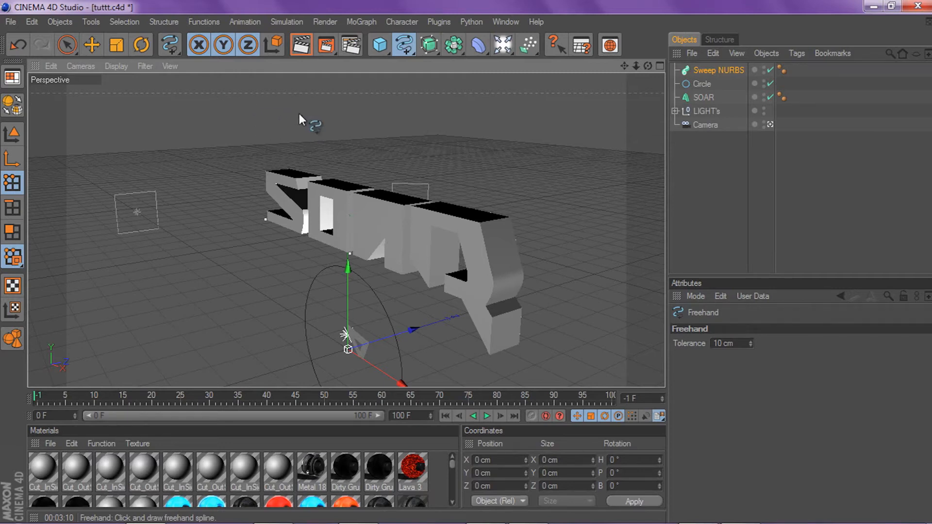
mouse_move(181, 205)
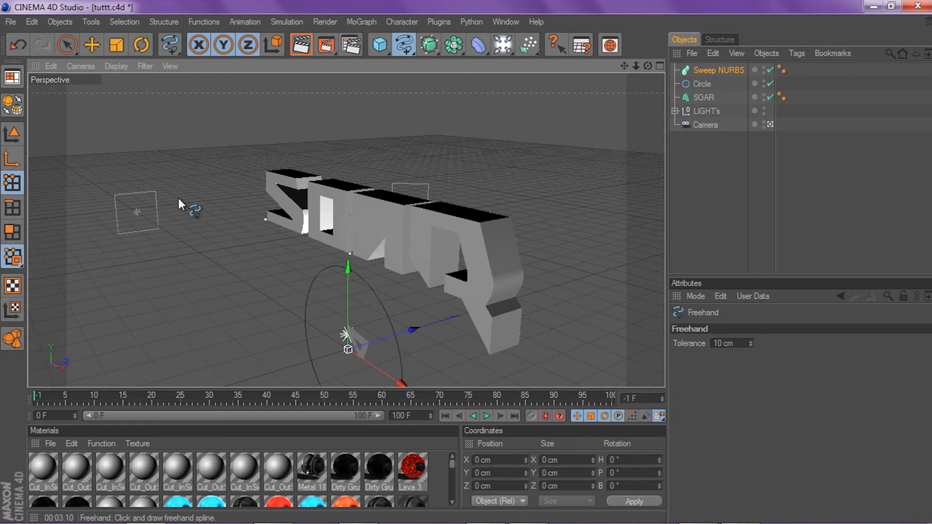
mouse_move(188, 147)
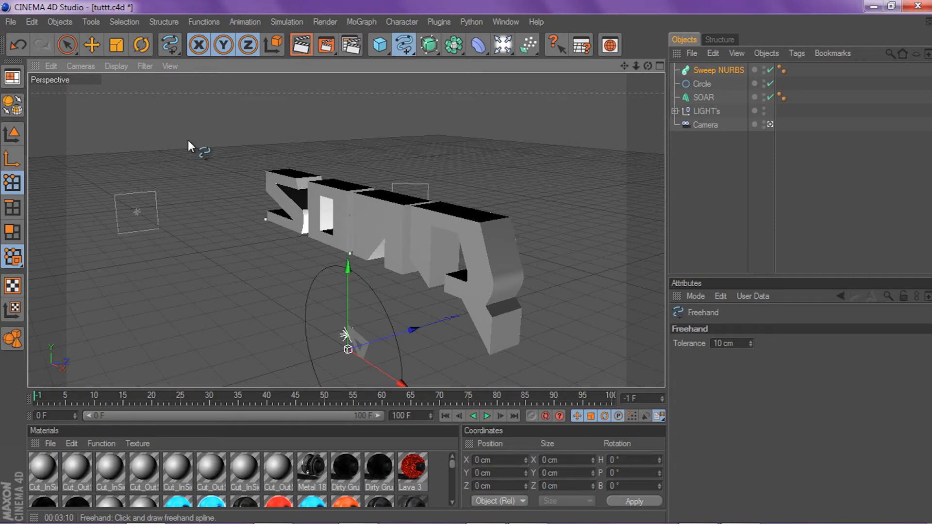
mouse_move(292, 148)
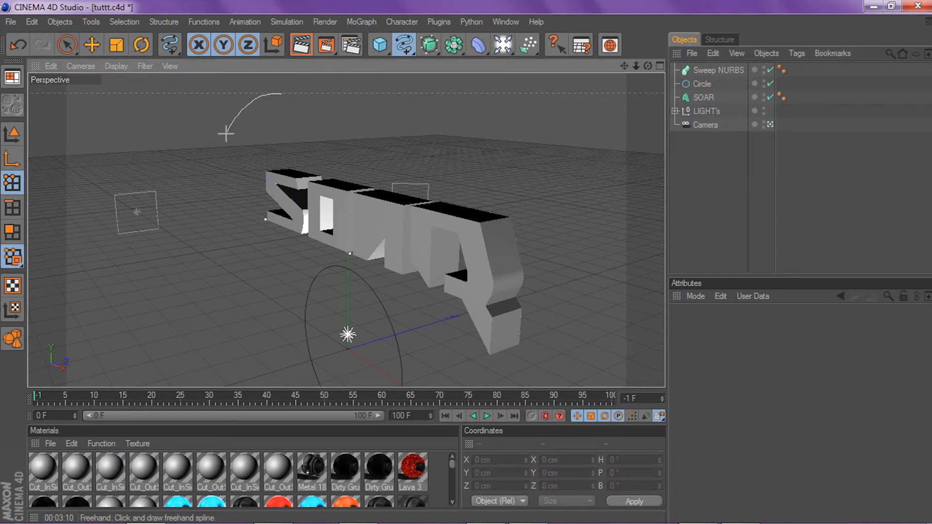
- Start the freehand spline with strokes arcing down past the S, redoing the first attempts
drag(226, 134, 333, 222)
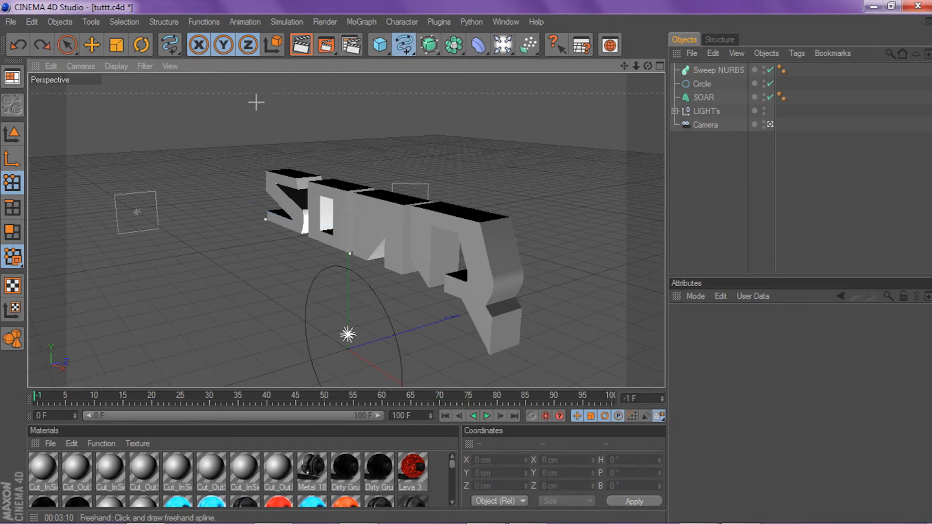
drag(256, 104, 223, 213)
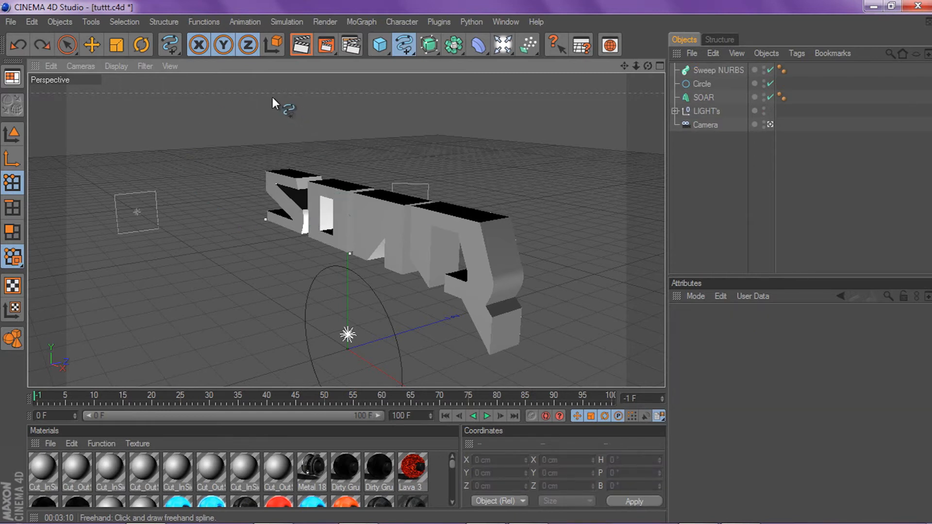
drag(270, 98, 244, 208)
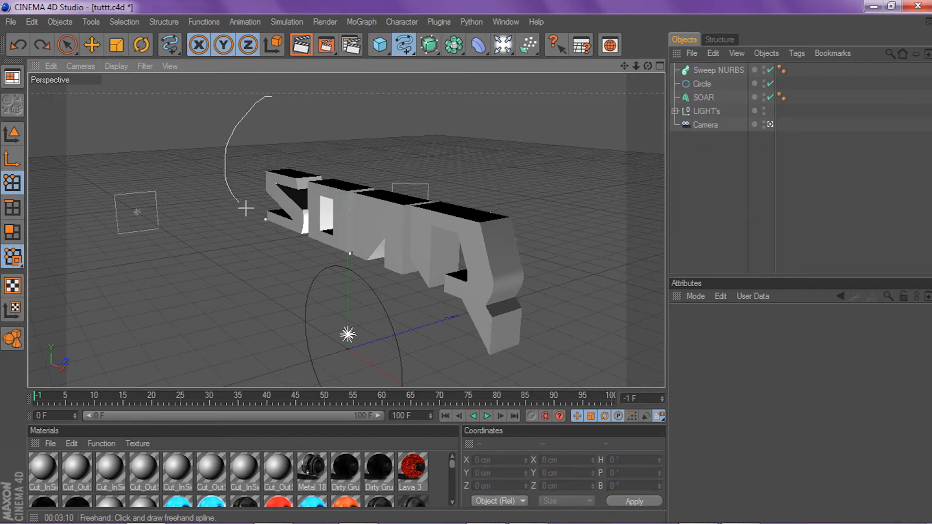
- Loop the freehand curve through the middle letters and up past the right ones, finishing the Spline object
drag(247, 220, 351, 154)
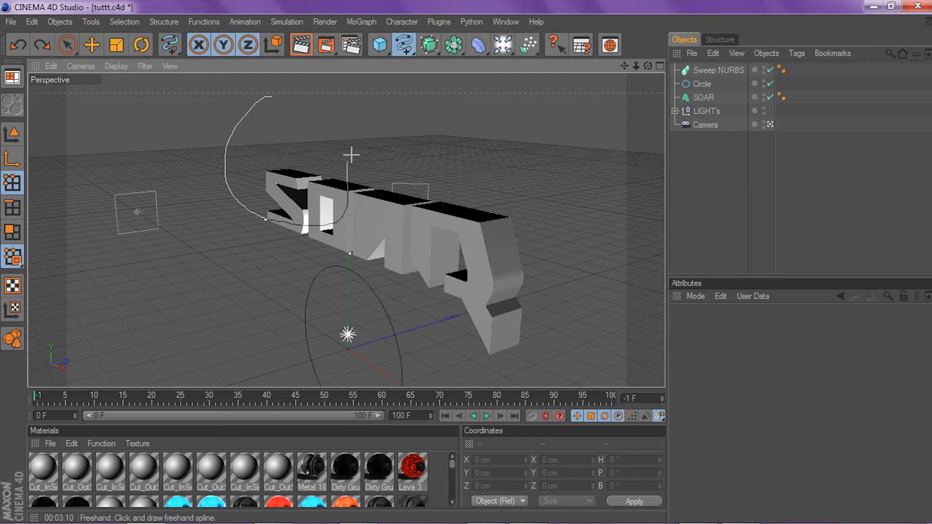
drag(351, 156, 402, 309)
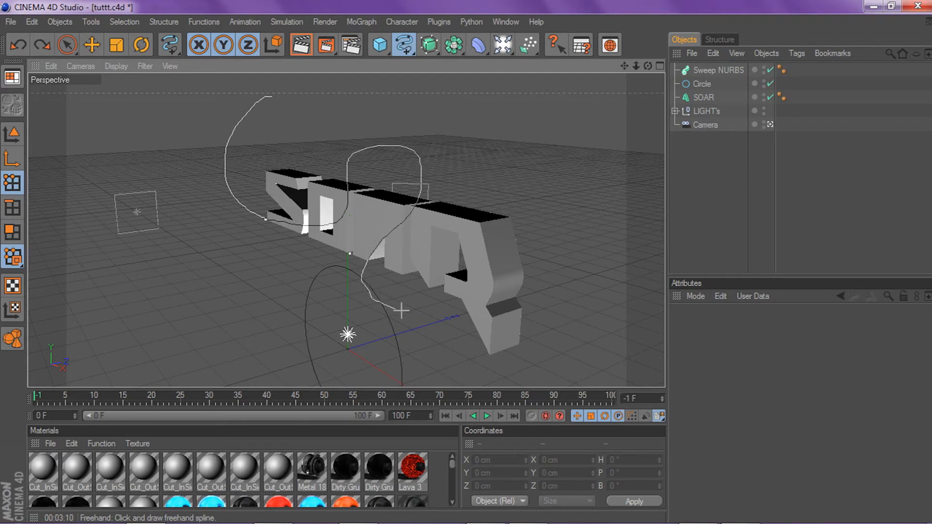
drag(402, 310, 482, 124)
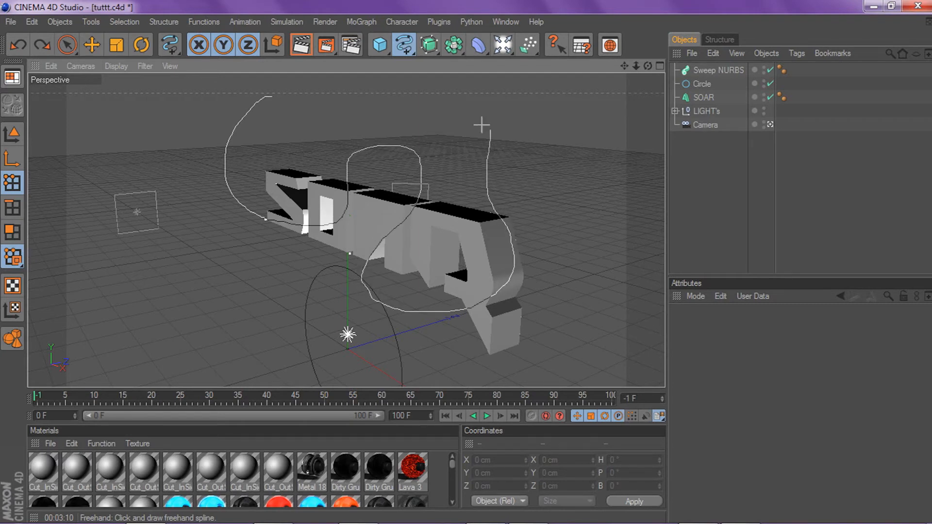
click(704, 70)
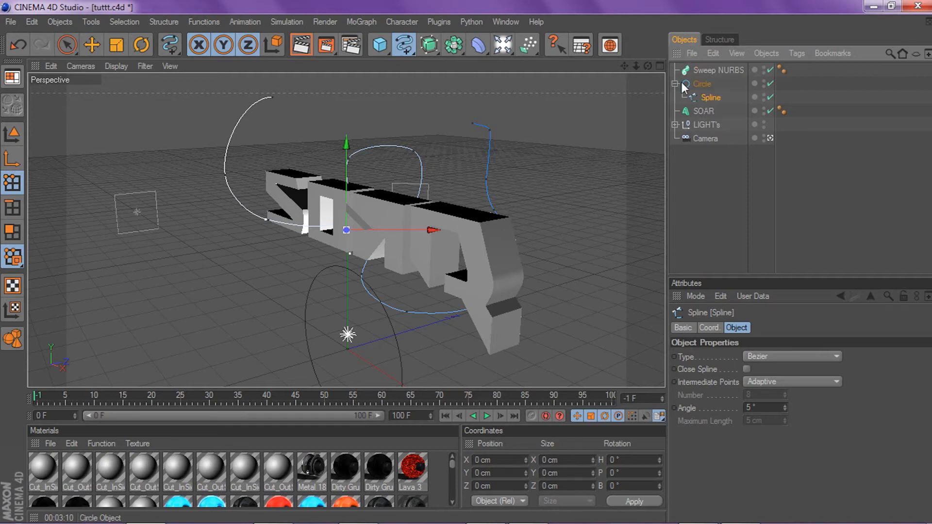
- Place the Circle and the freehand Spline under the Sweep NURBS so it generates a thin white tube
drag(710, 96, 703, 70)
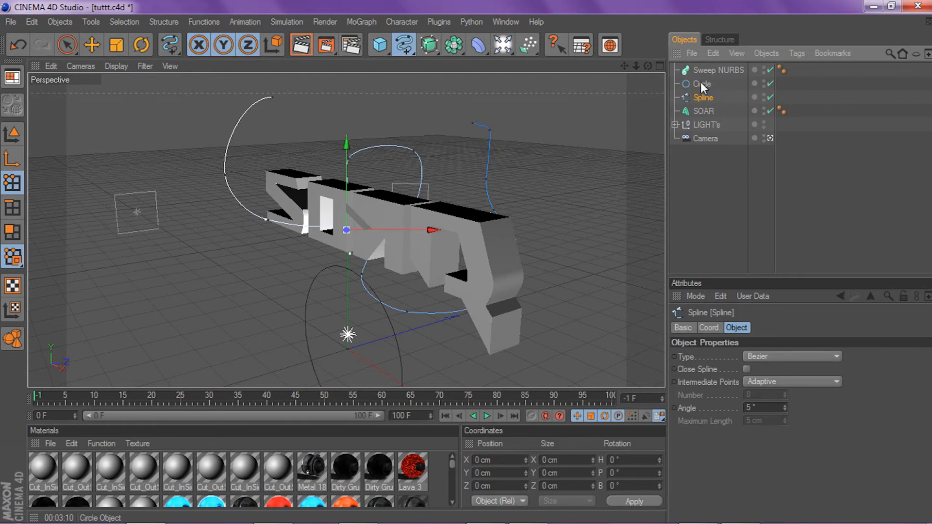
click(702, 84)
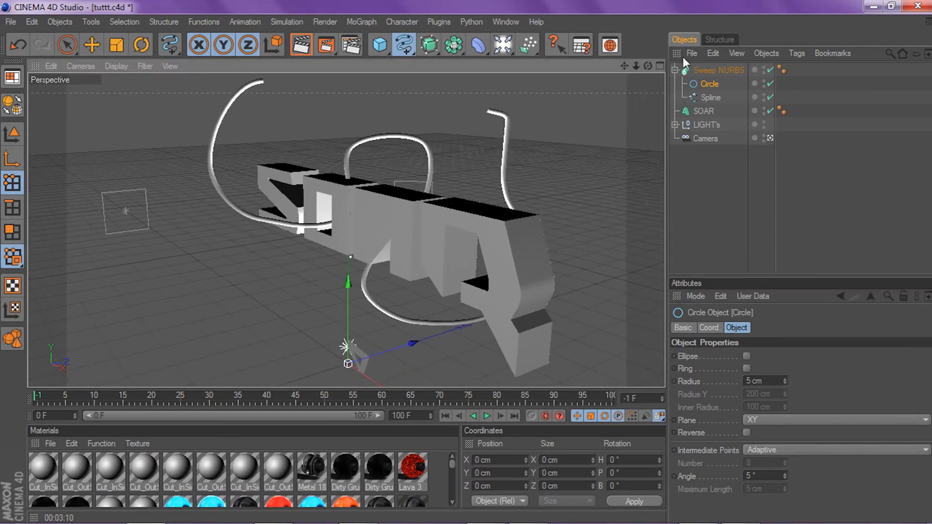
- Collapse and select the Sweep NURBS, then move it in Model mode to Y 272.93 cm, Z 81.024 cm
click(674, 69)
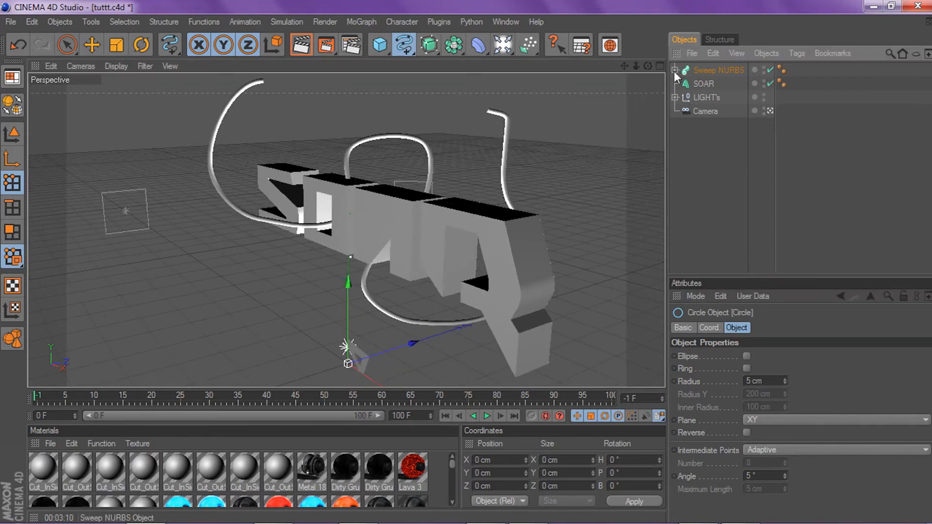
click(718, 69)
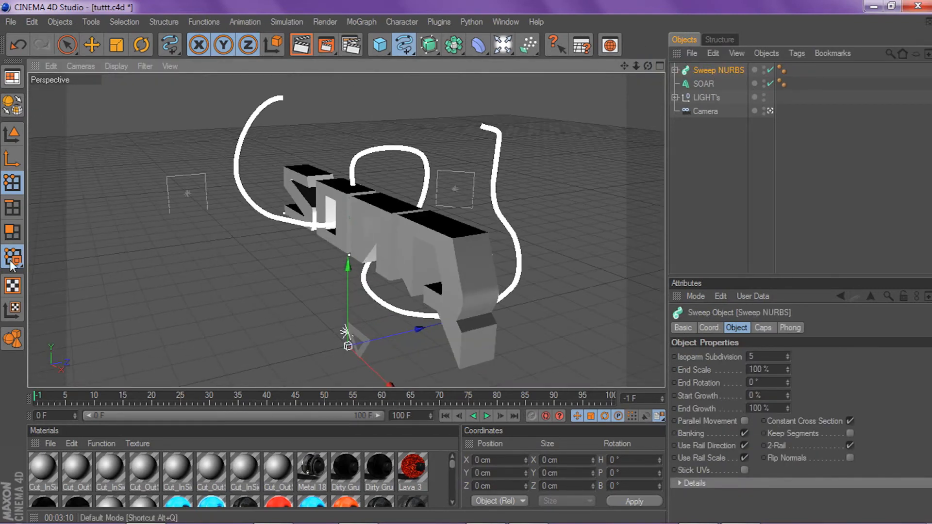
click(11, 159)
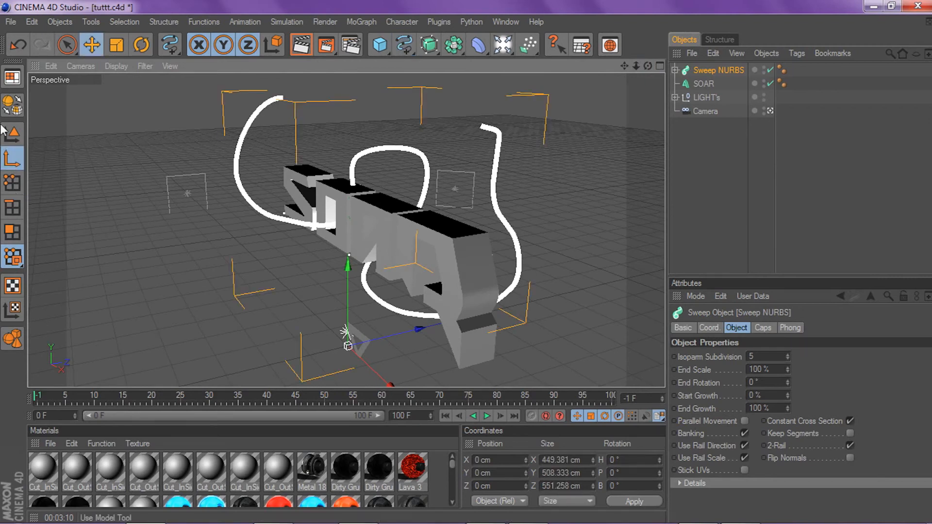
click(92, 45)
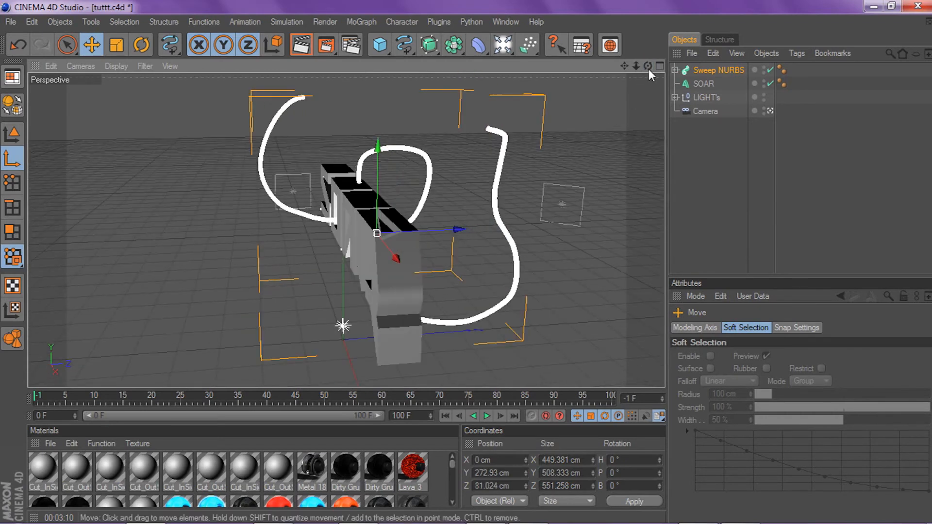
- Rotate the Sweep NURBS tube so it tilts through the SOAR letters, adding a tilted copy Sweep NURBS.1
drag(357, 238, 445, 249)
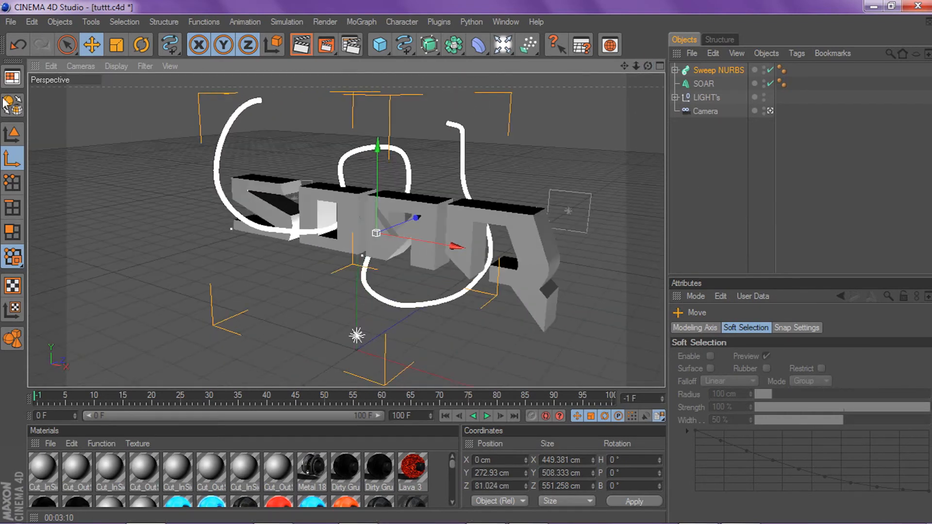
click(12, 134)
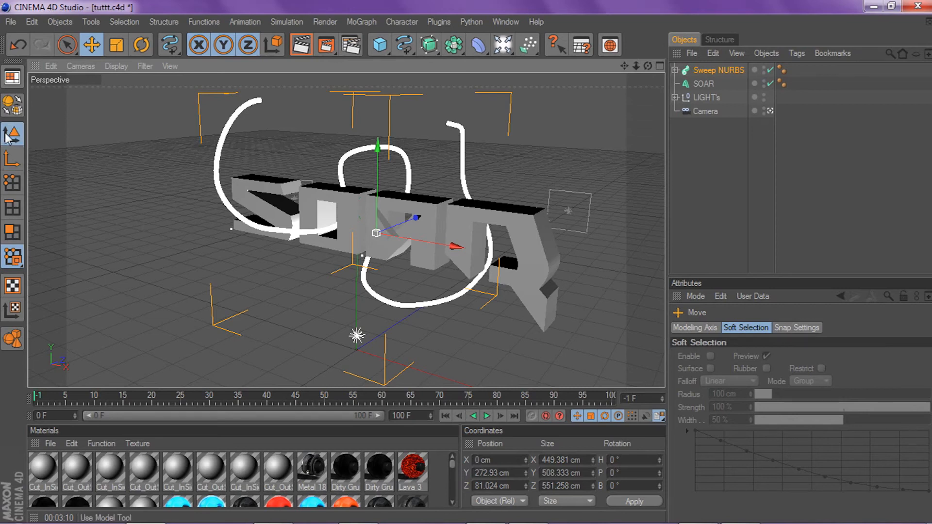
click(141, 45)
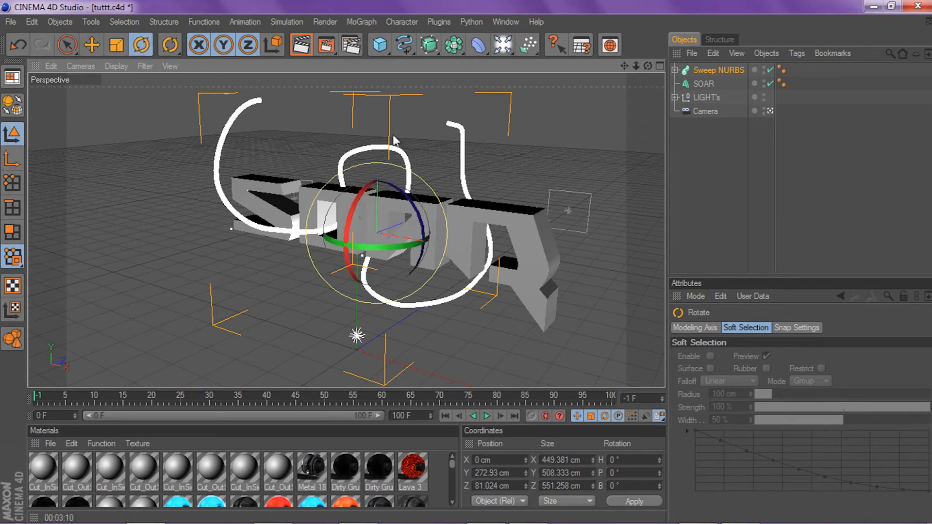
drag(392, 143, 363, 195)
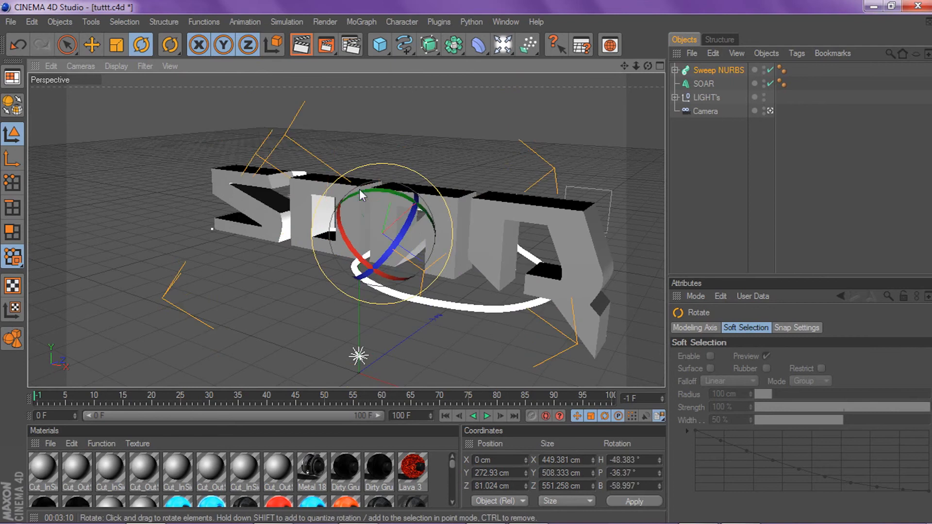
drag(363, 196, 342, 178)
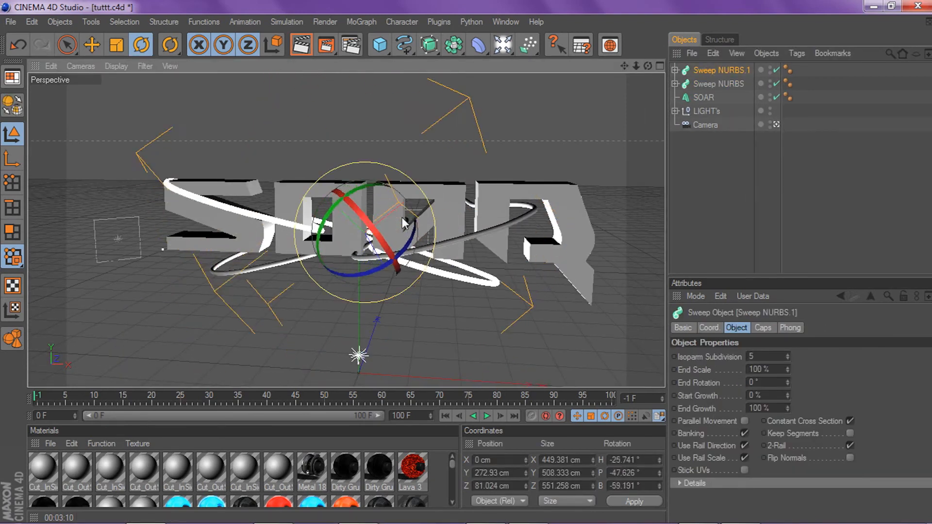
- Duplicate a tube as Sweep NURBS.2 and shift it slightly with the Move tool
drag(404, 225, 398, 238)
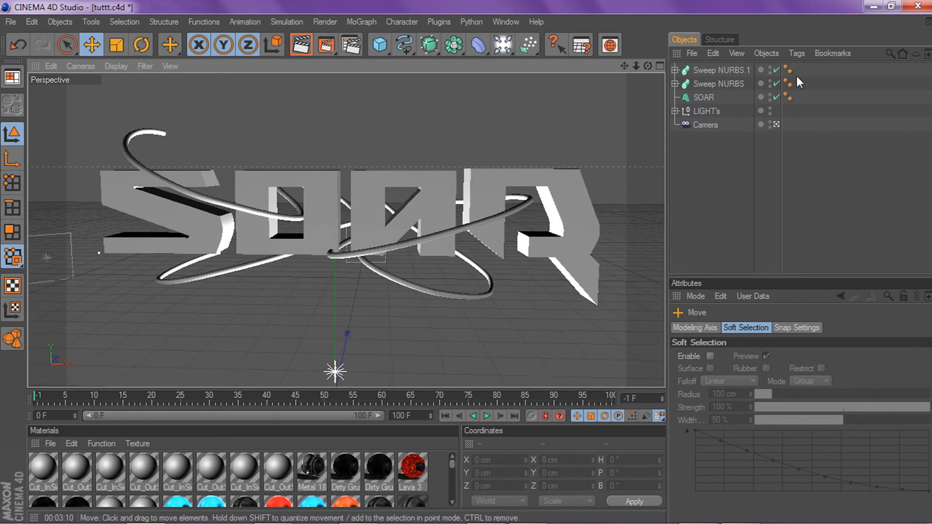
click(723, 69)
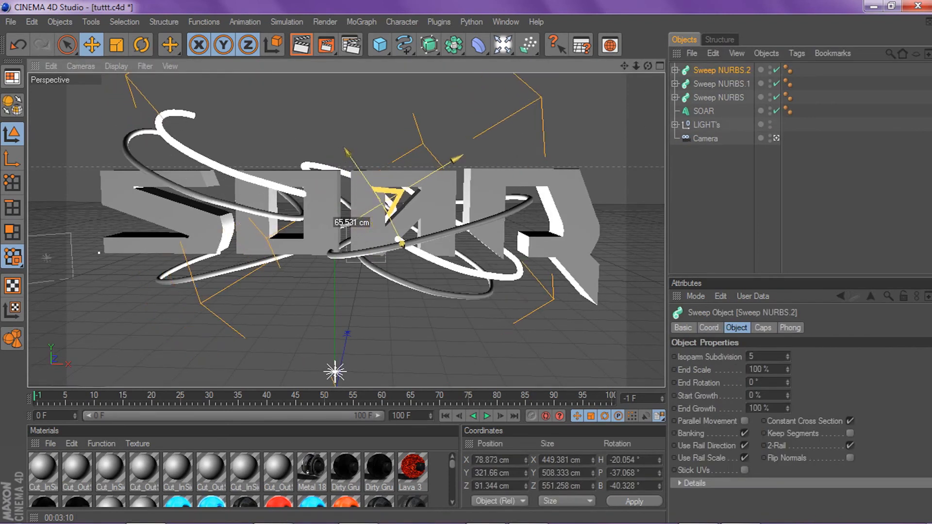
click(141, 45)
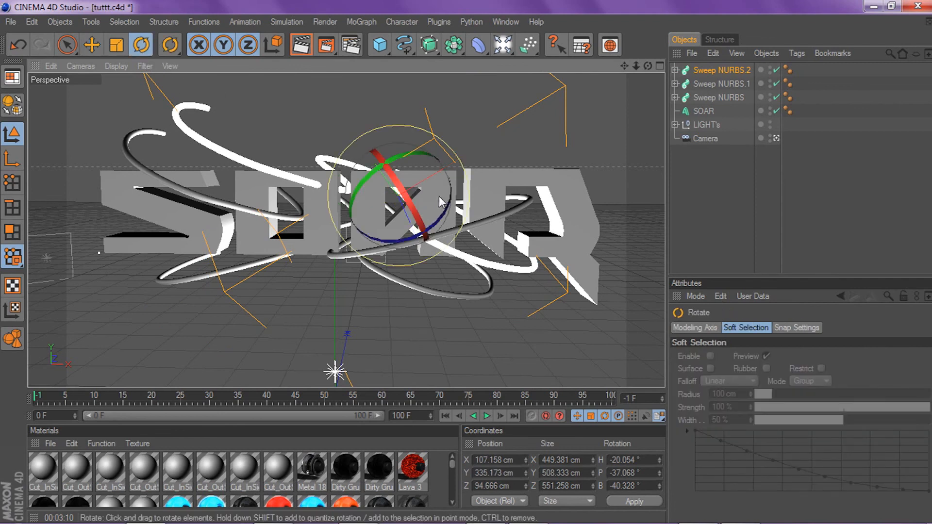
- Rotate Sweep NURBS.2 into a new angle cutting across the SOAR text
drag(440, 201, 398, 196)
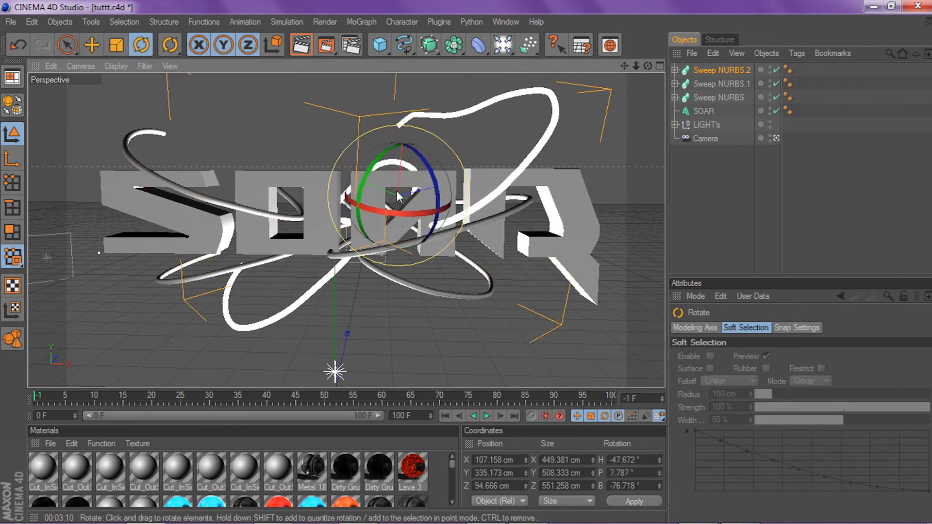
drag(416, 196, 440, 154)
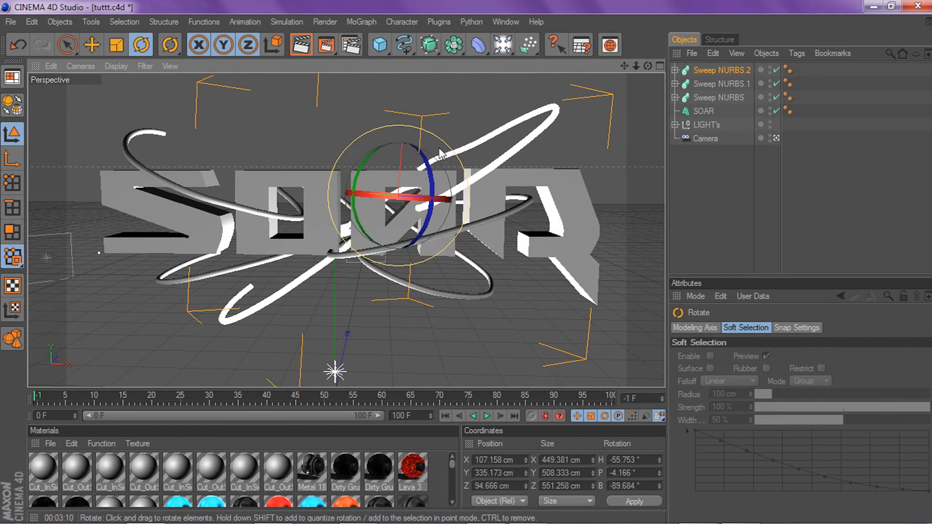
drag(440, 149, 464, 196)
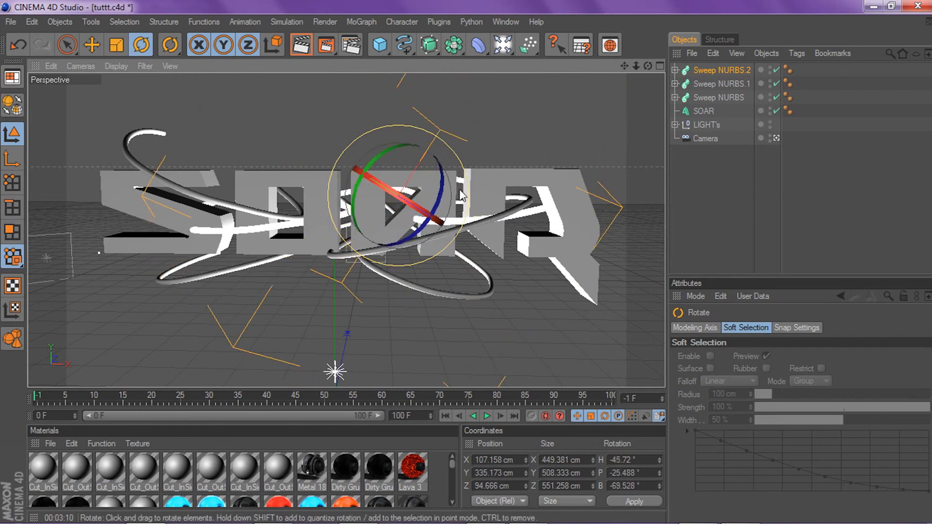